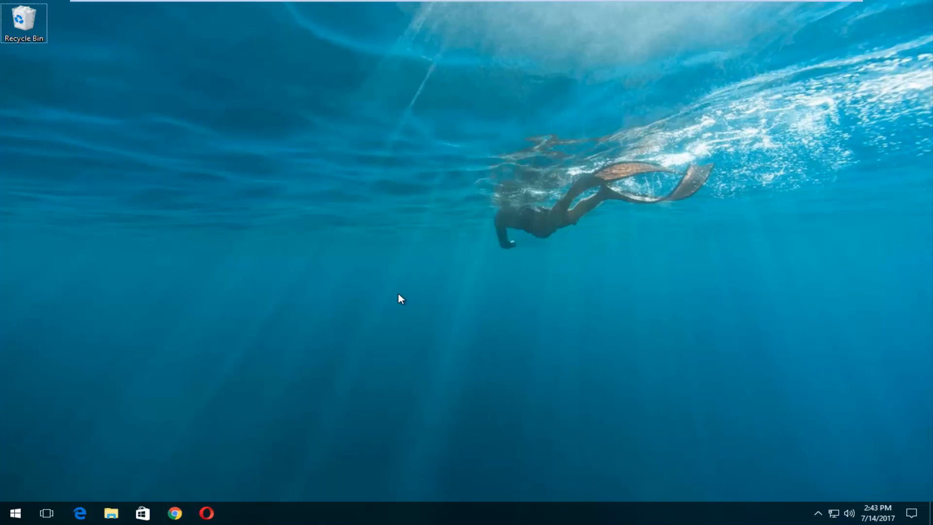
pyautogui.moveTo(410, 277)
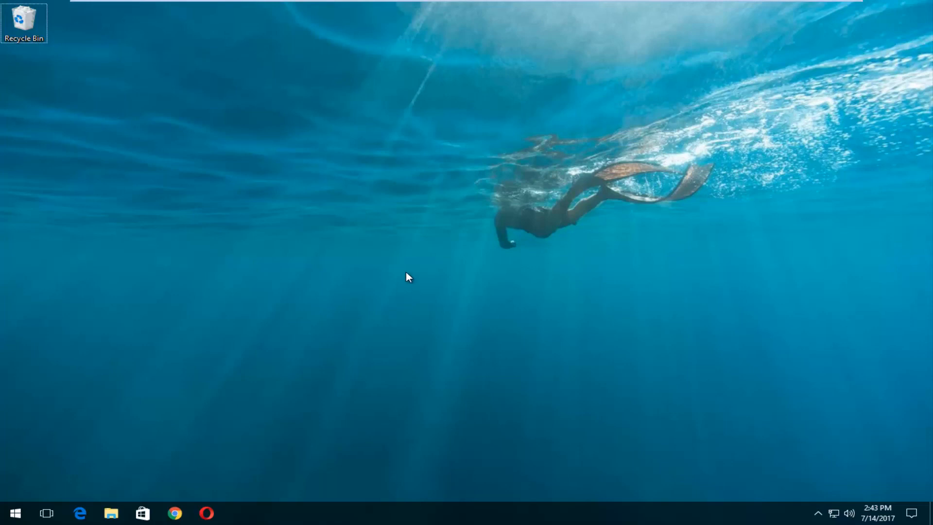